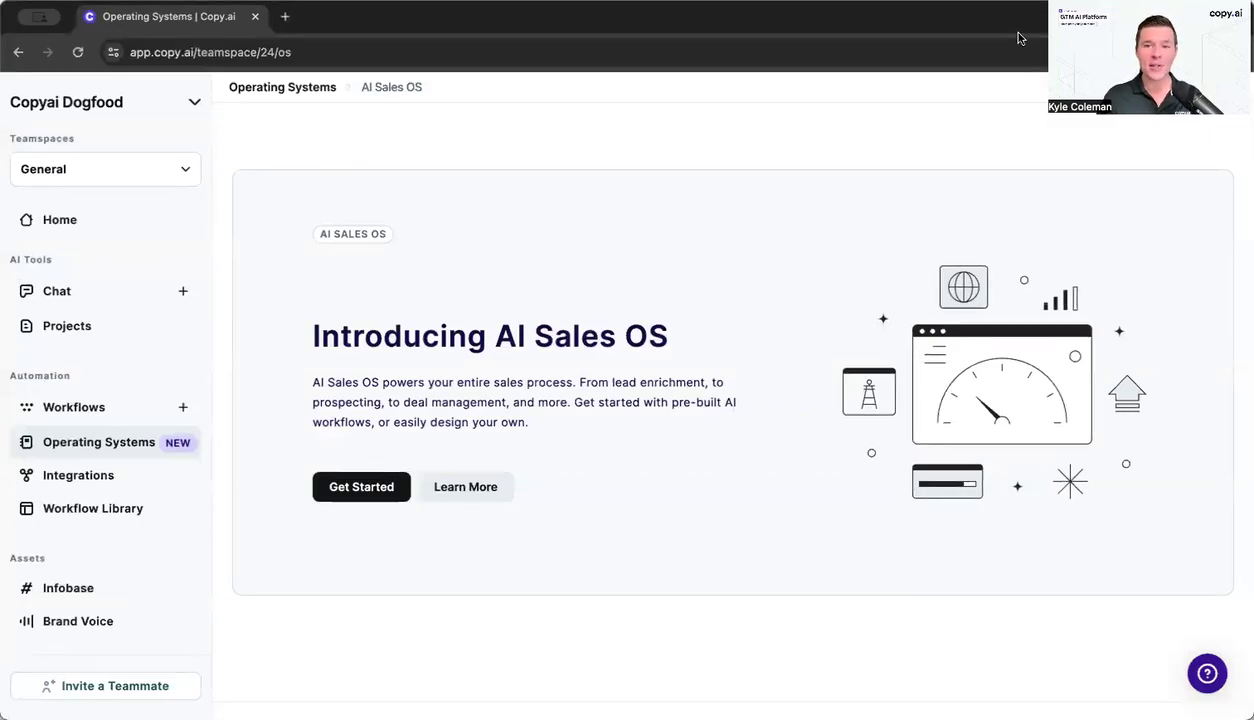
mouse_move(624, 160)
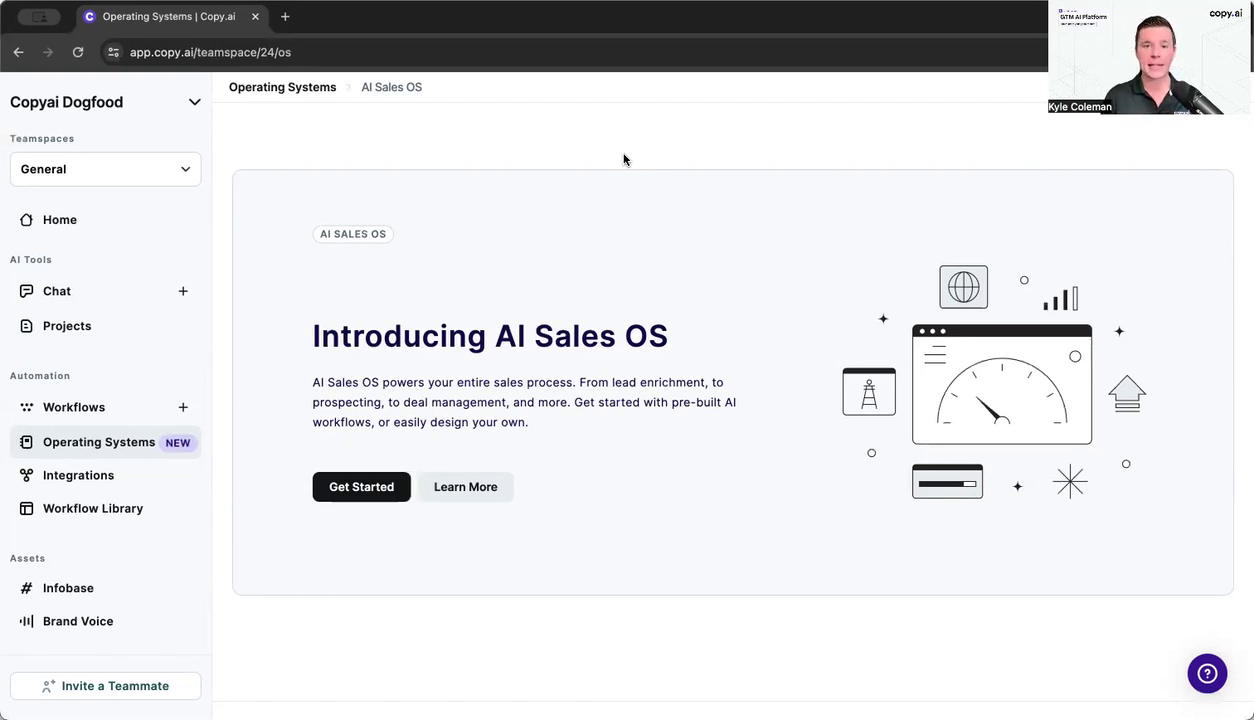
mouse_move(362, 496)
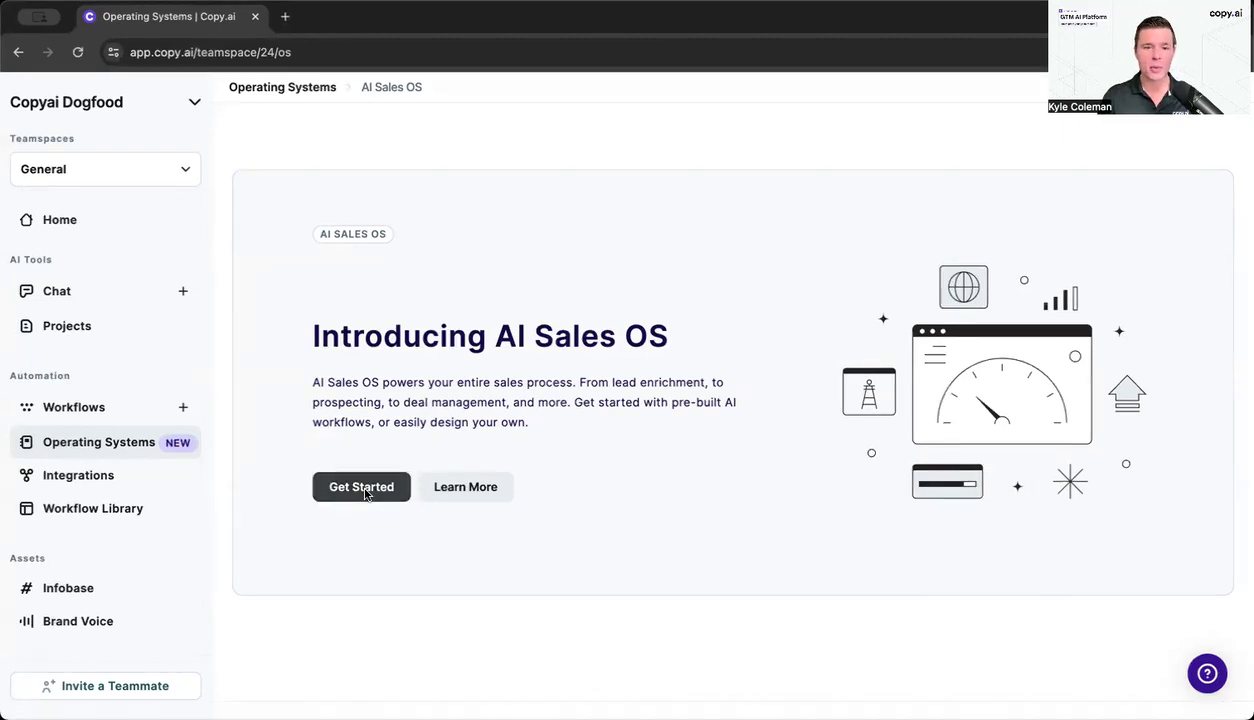
Start from the AI Sales OS page into the Workflow Library and browse its pre-built sales workflow cards
click(360, 488)
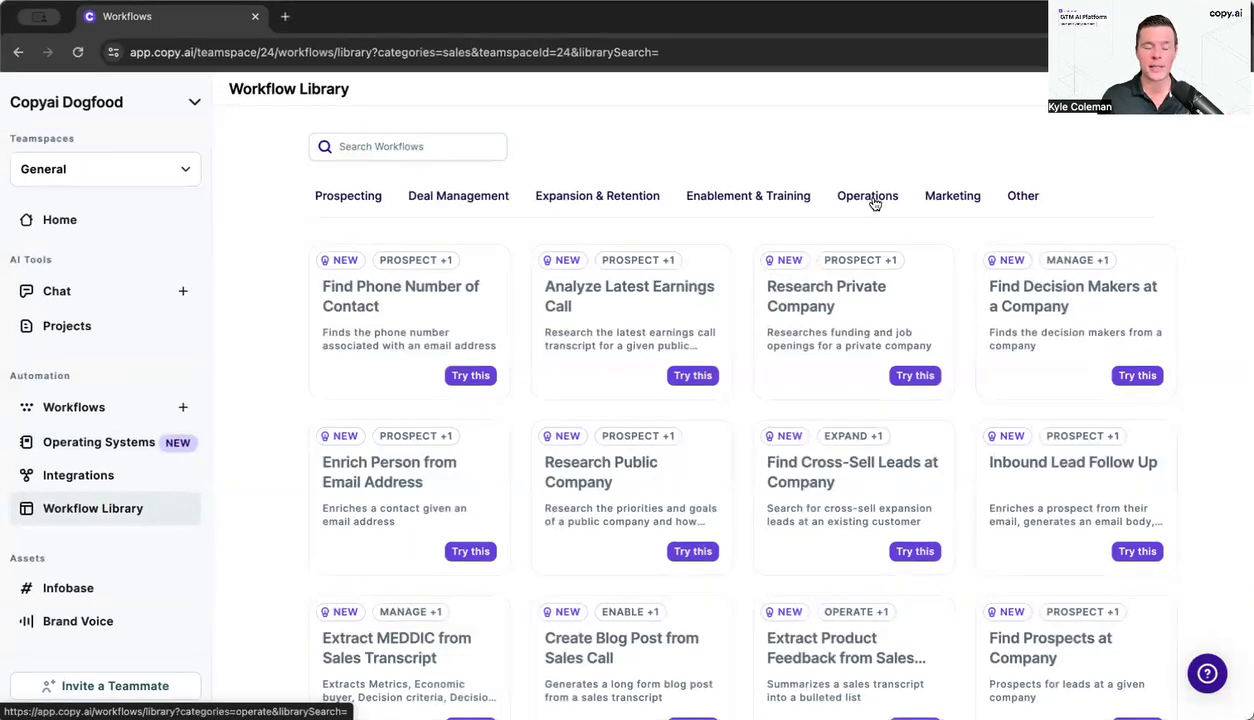
mouse_move(852, 206)
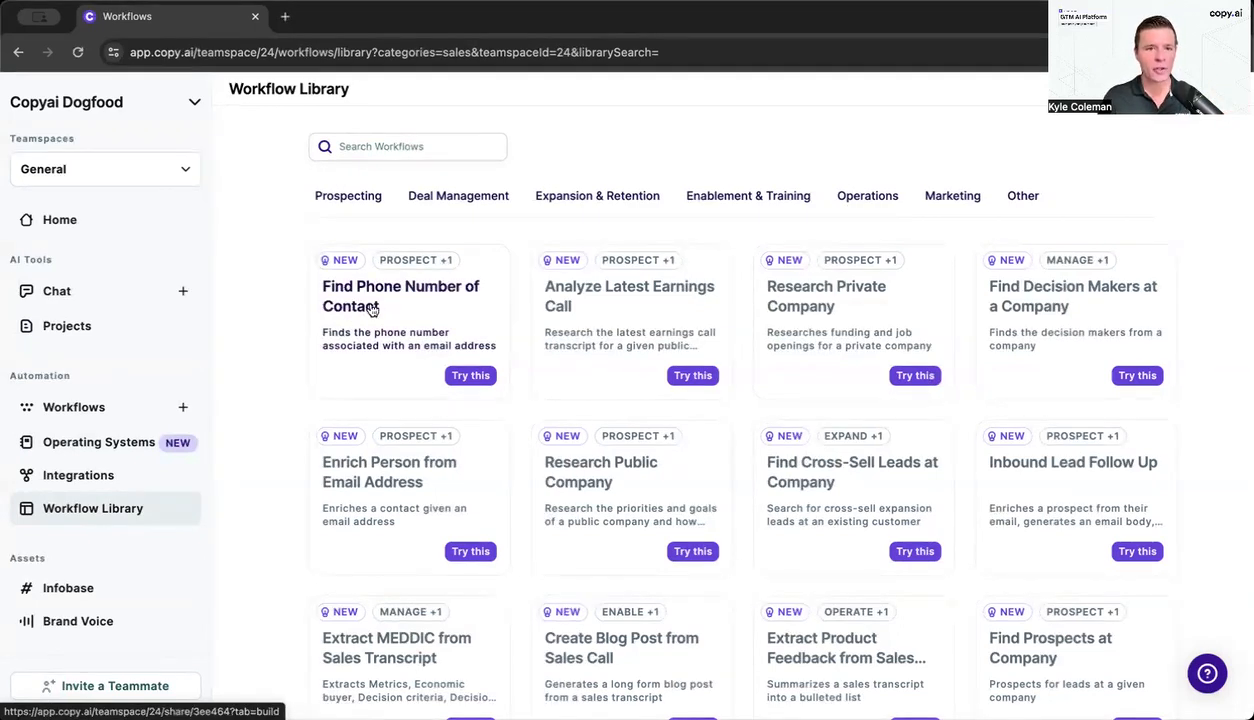
mouse_move(600, 490)
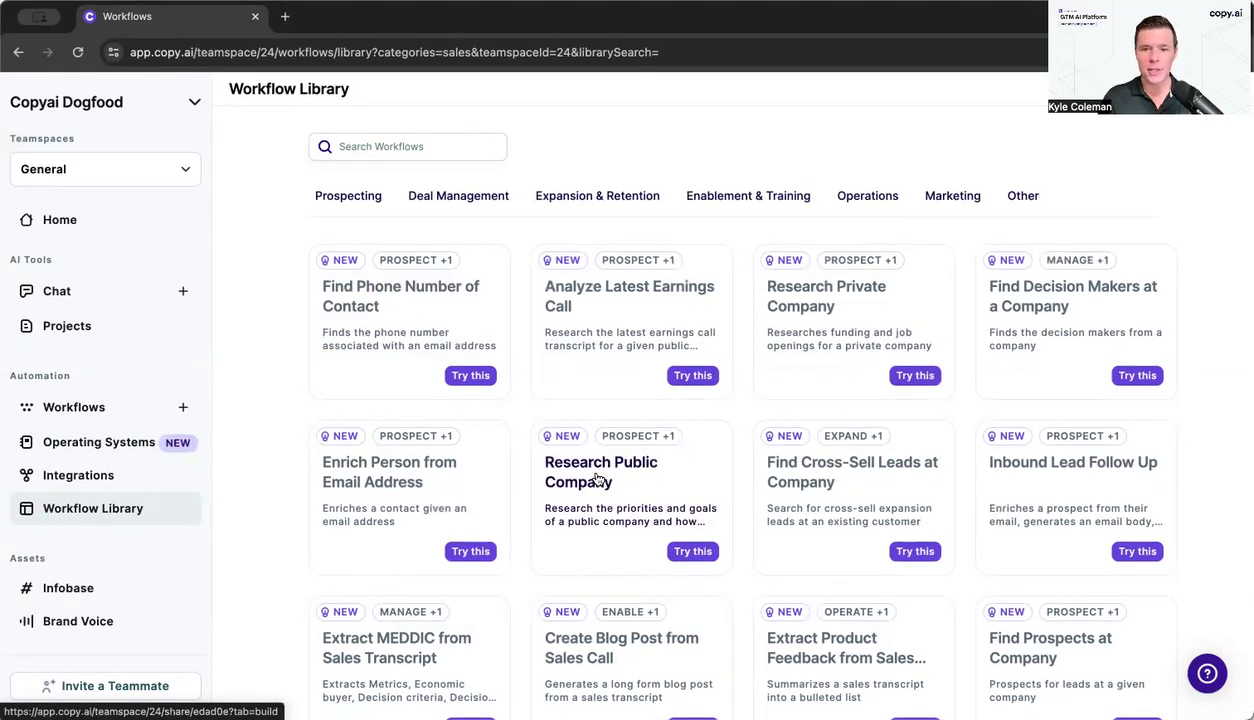
mouse_move(956, 528)
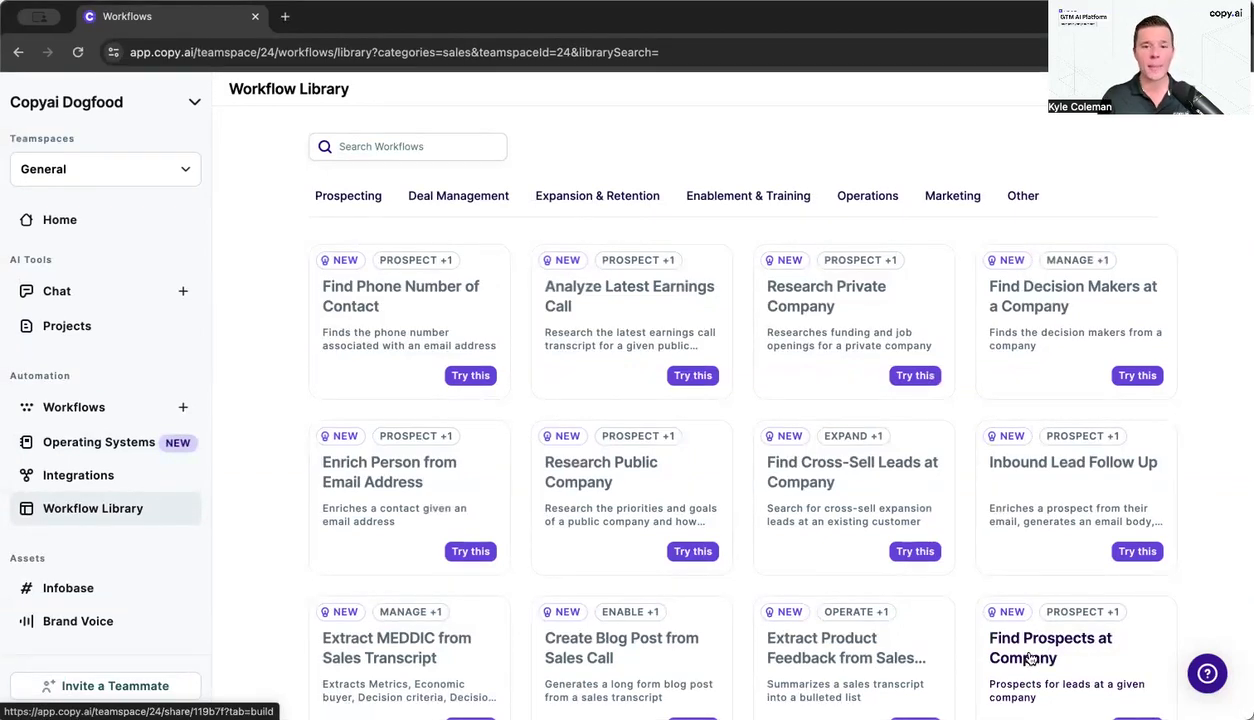
scroll(down, 3)
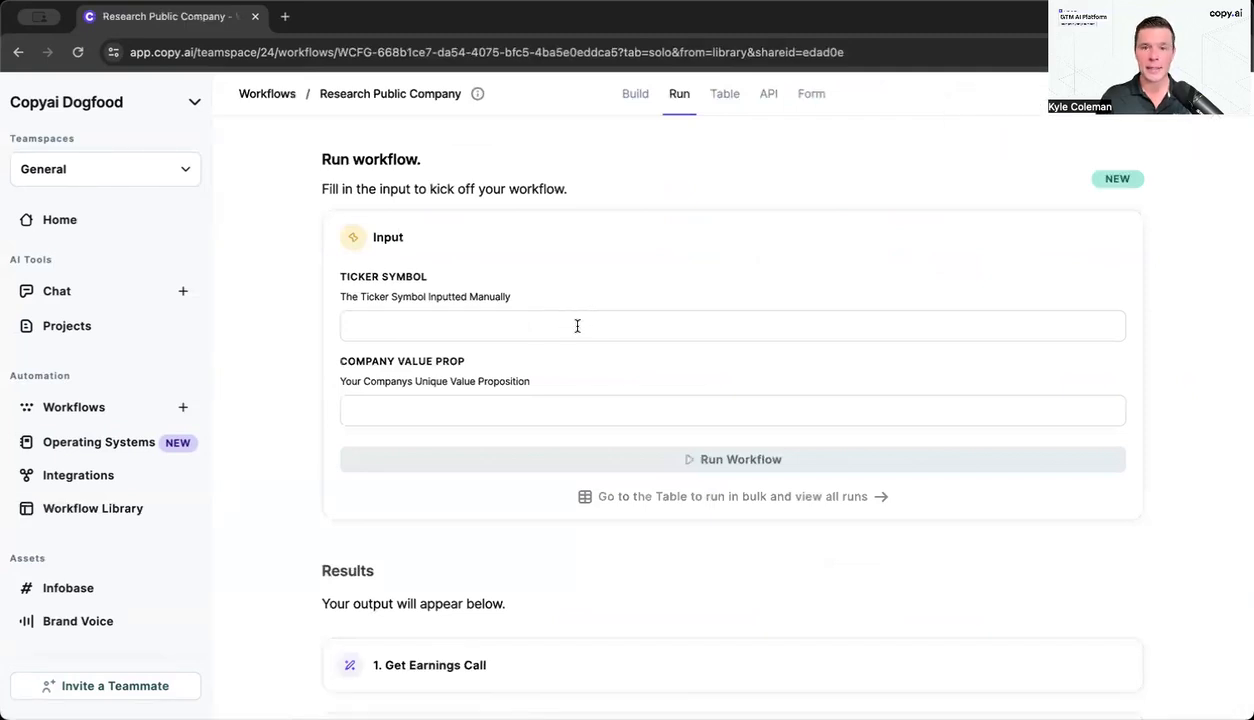
mouse_move(810, 94)
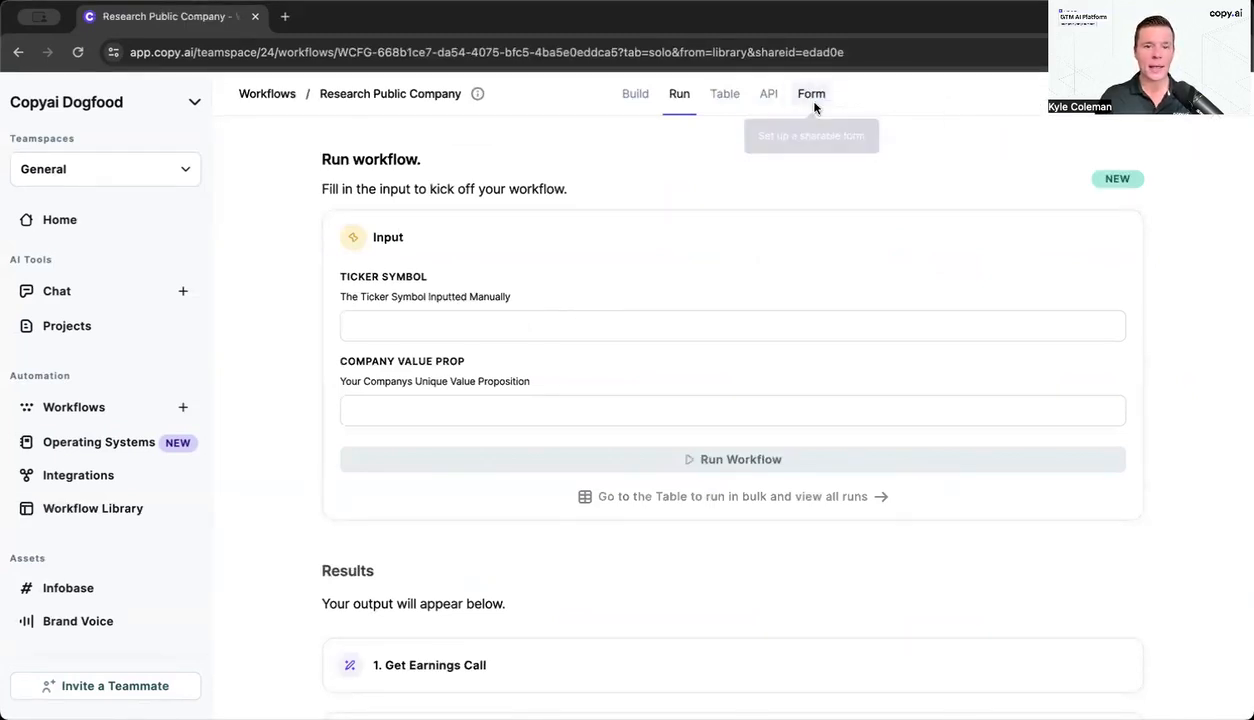
Review the Research Public Company workflow's Form settings, including Use as Form and Share Options
click(810, 94)
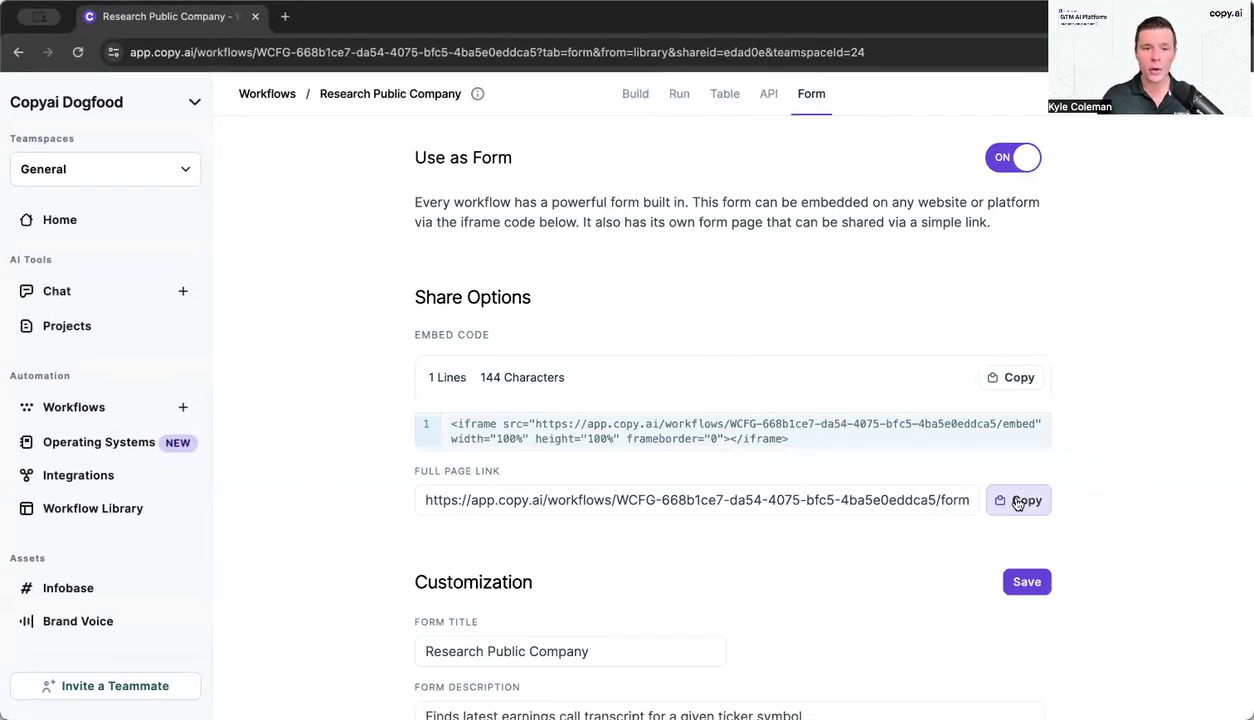
scroll(down, 3)
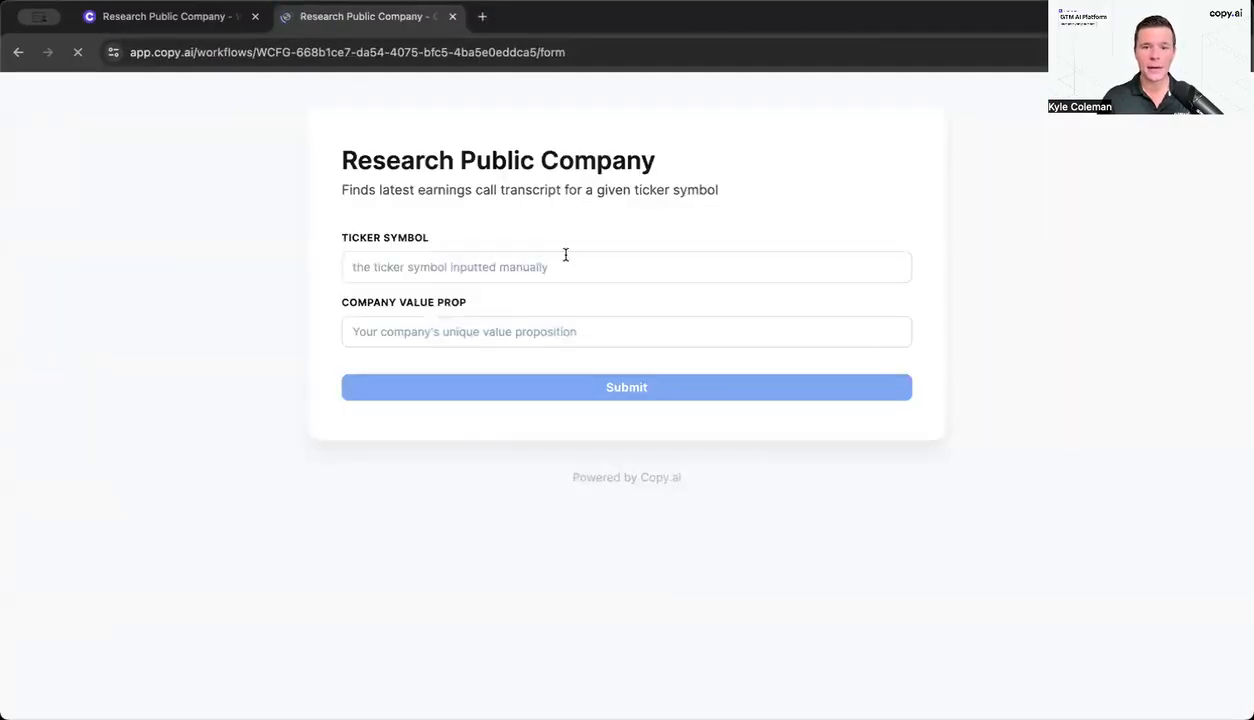
mouse_move(552, 388)
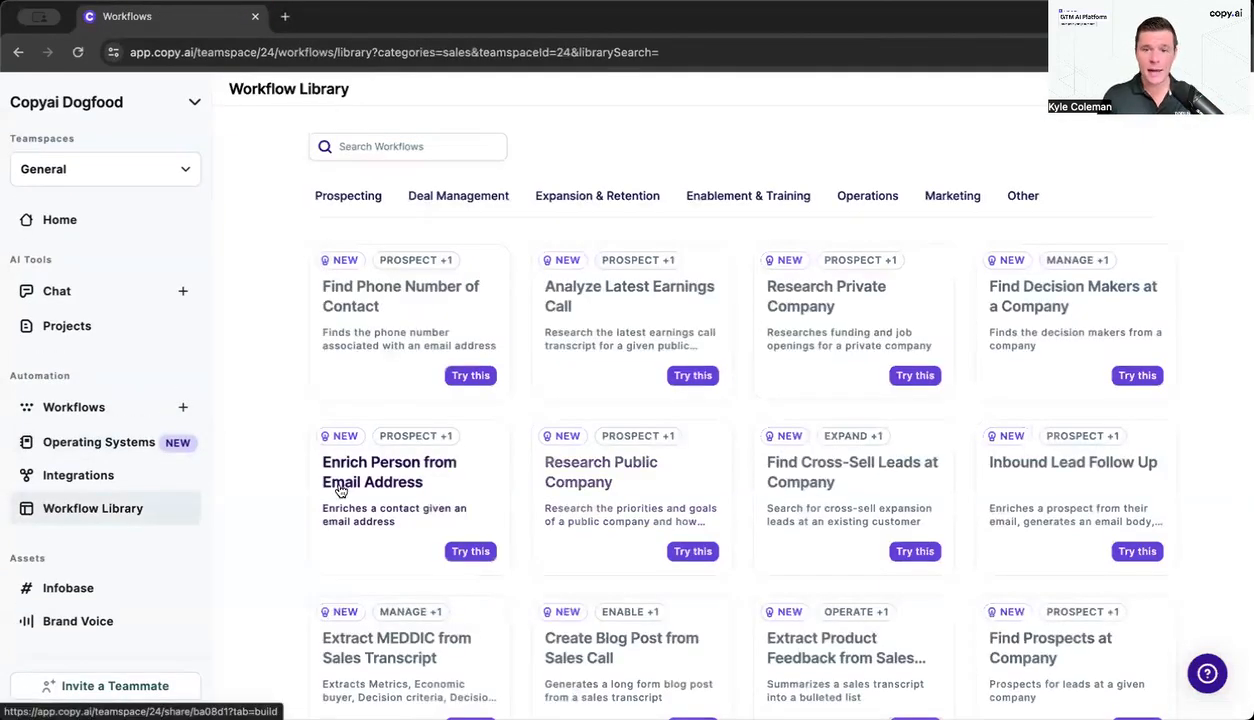
mouse_move(294, 488)
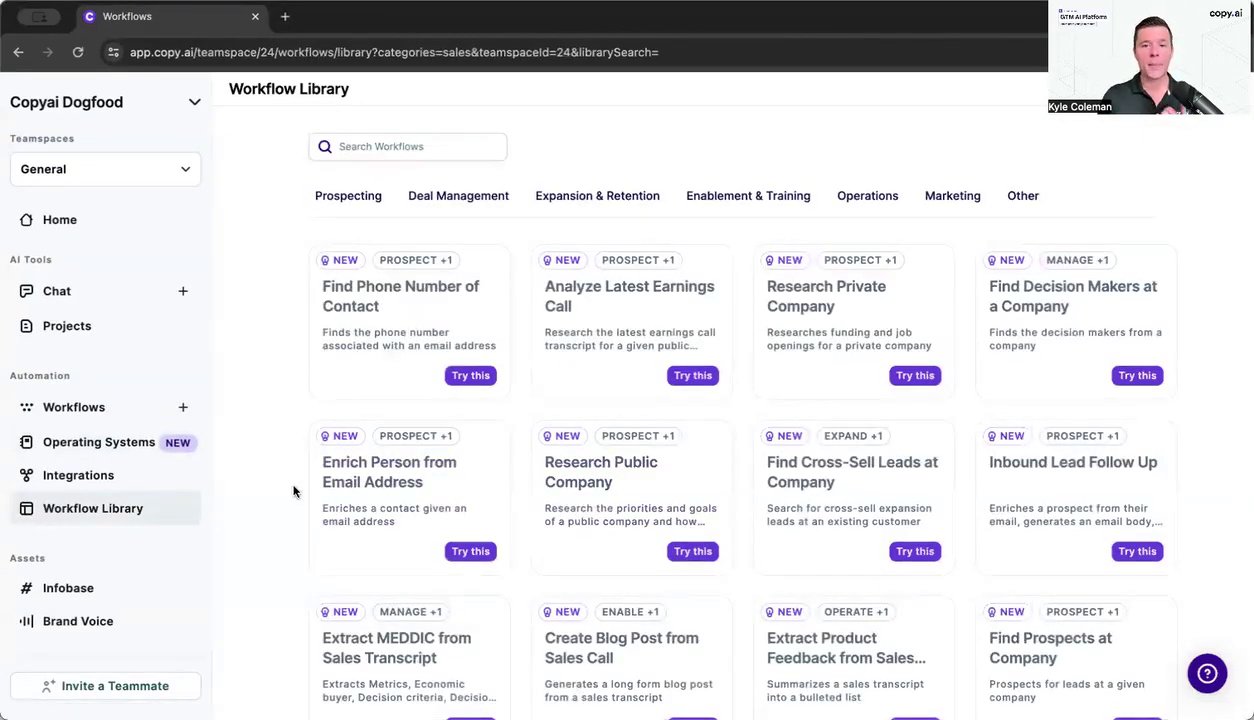